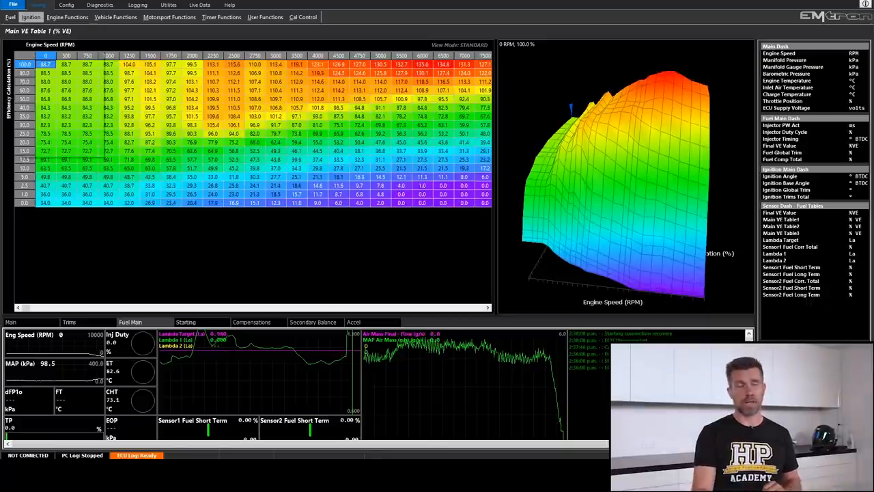
- Switch from Main VE Table 1 to Main Ignition Table 1 via the Ignition menu
click(30, 11)
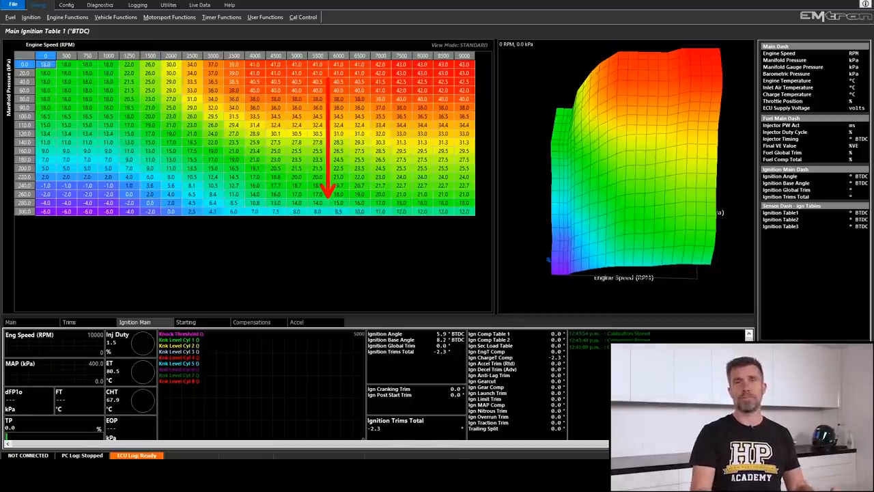
- Load Lambda Table 1 from the Fuel menu's Lambda Target Tables
click(9, 11)
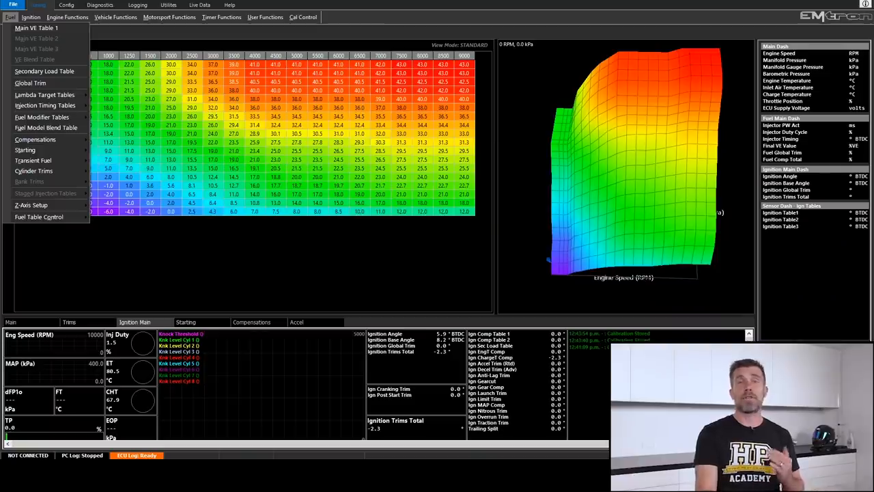
mouse_move(41, 94)
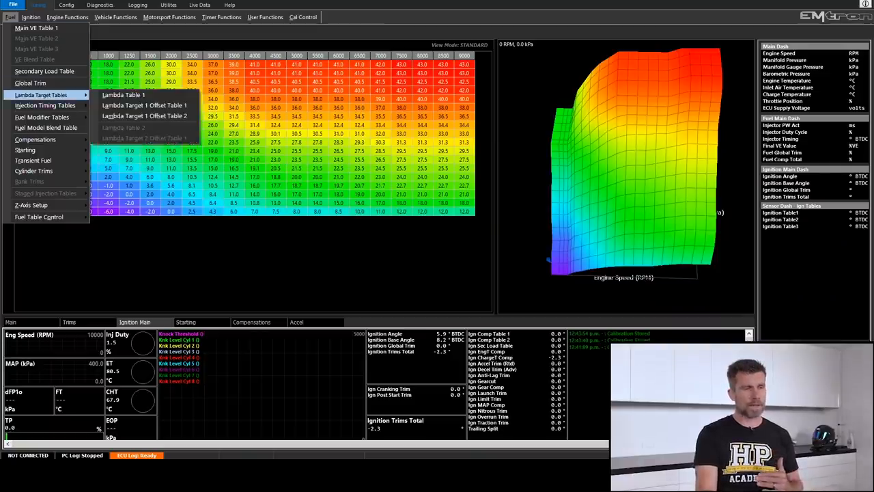
click(123, 95)
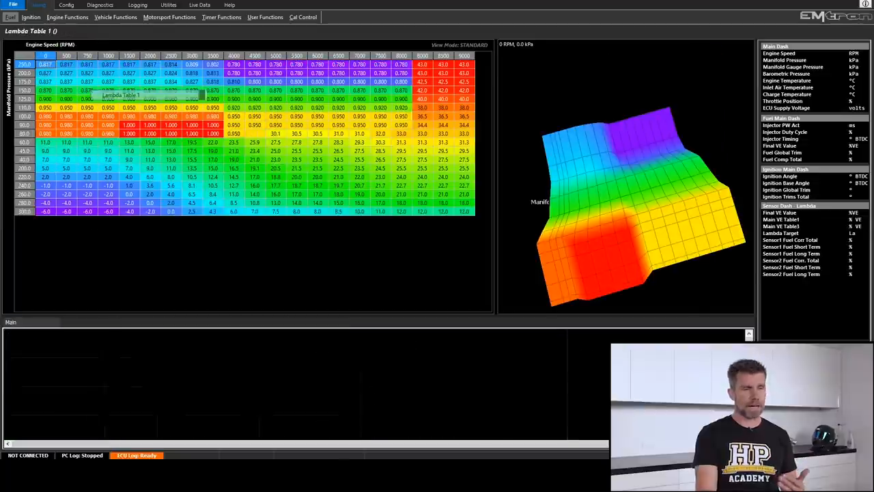